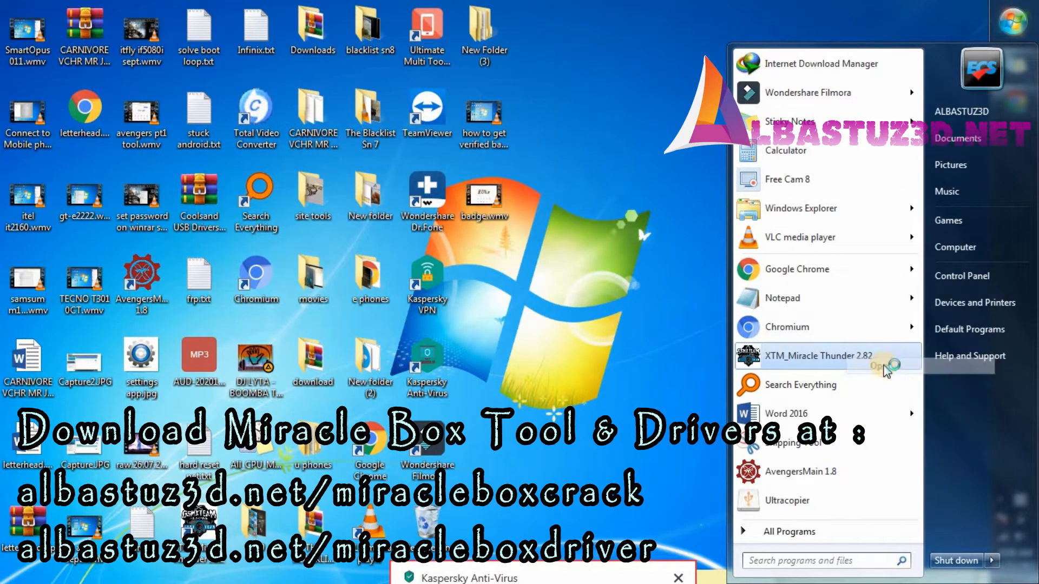
Launch XTM_Miracle Thunder 2.82 from the Start menu.
click(689, 324)
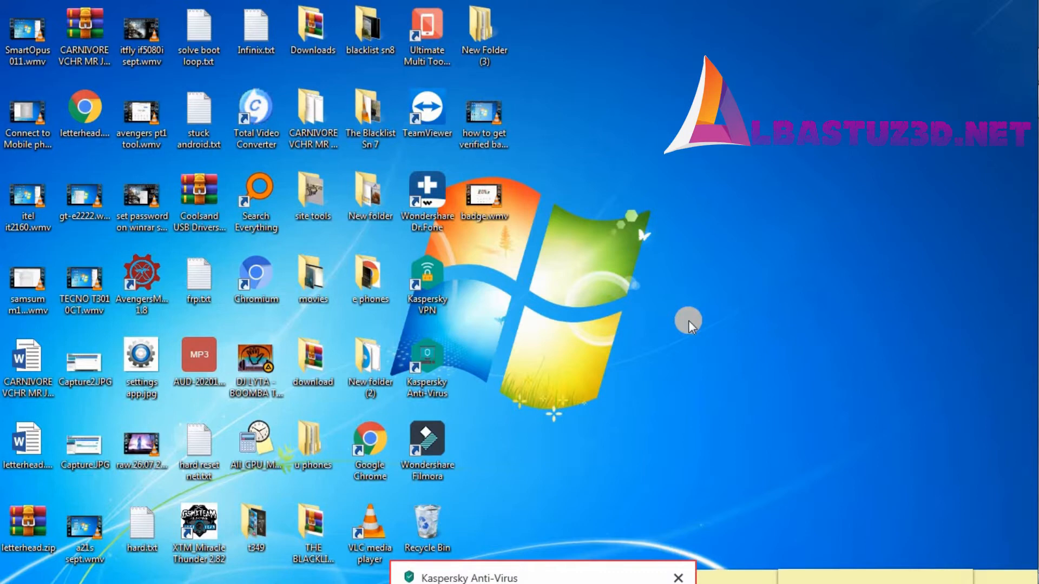
mouse_move(837, 225)
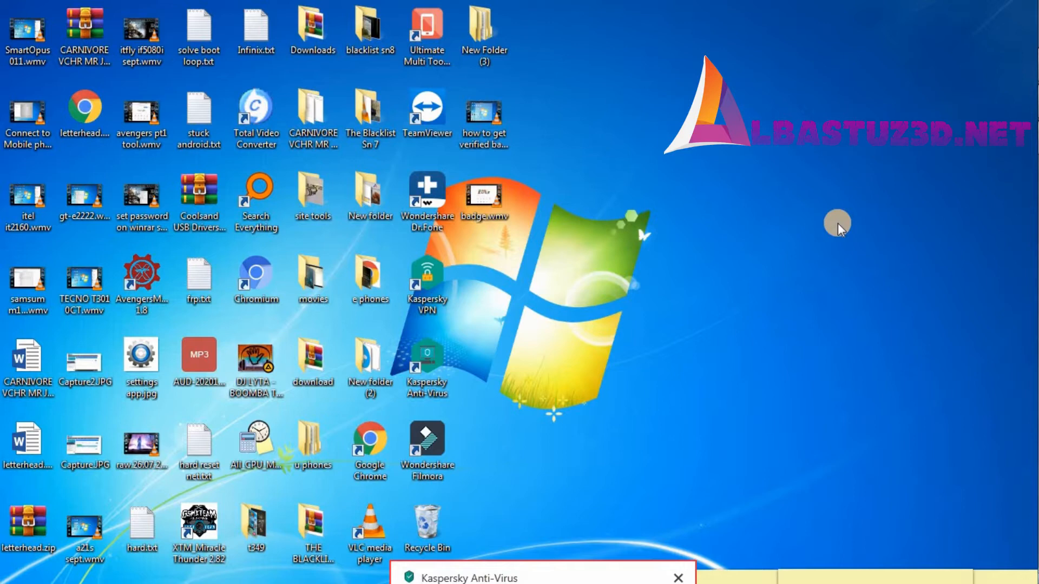
right_click(837, 224)
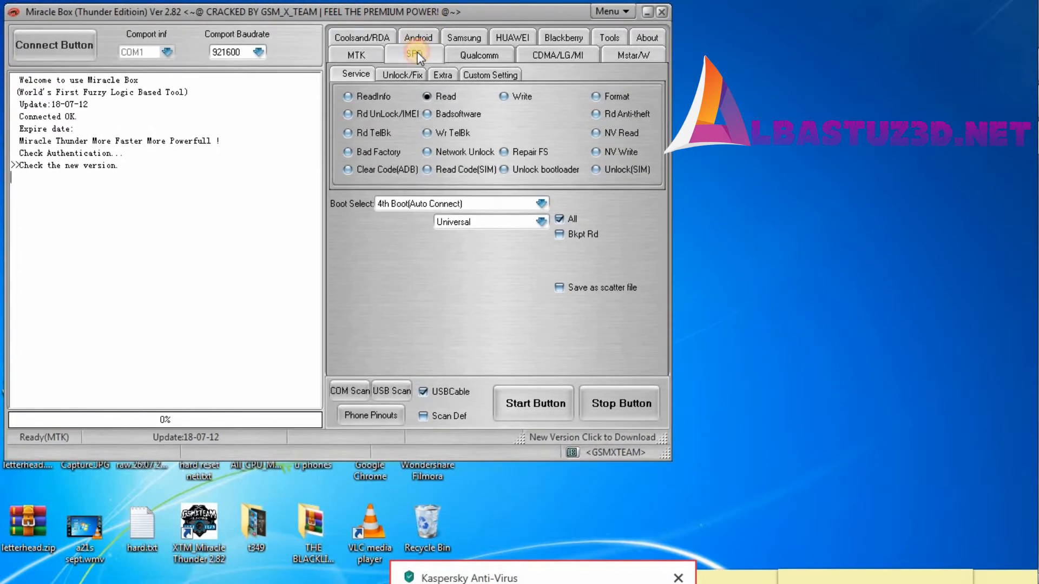
Start an SPD Rd Unlock for SPD6600L/RT/WT6226/6531 with Clean PassCode ticked.
click(414, 54)
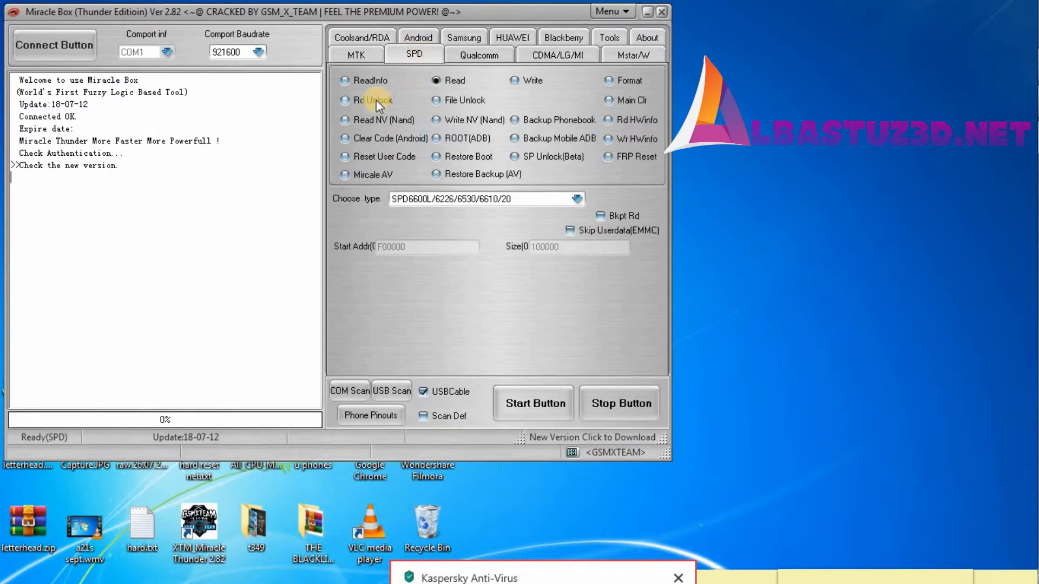
click(577, 198)
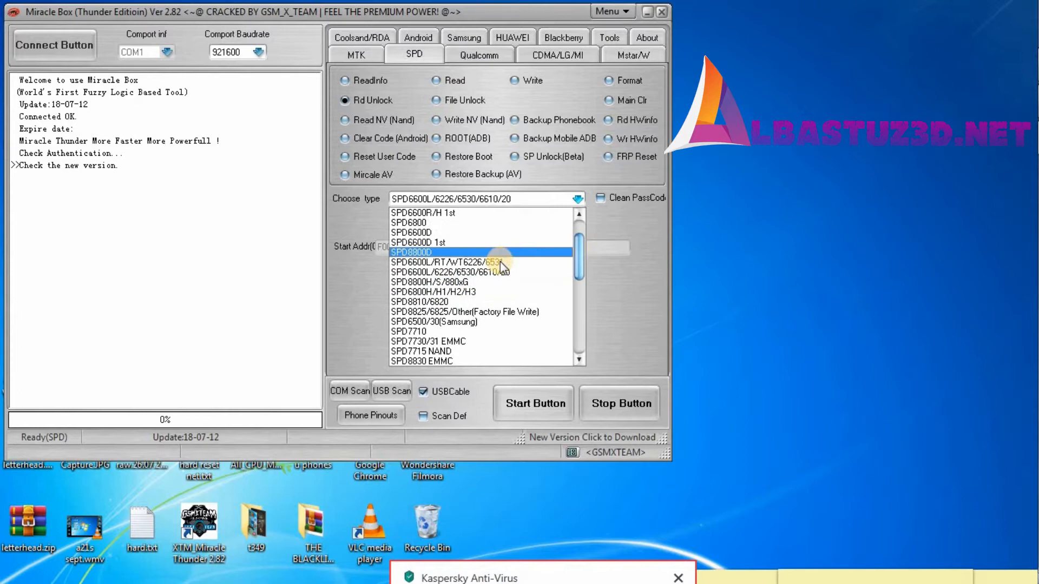
click(451, 271)
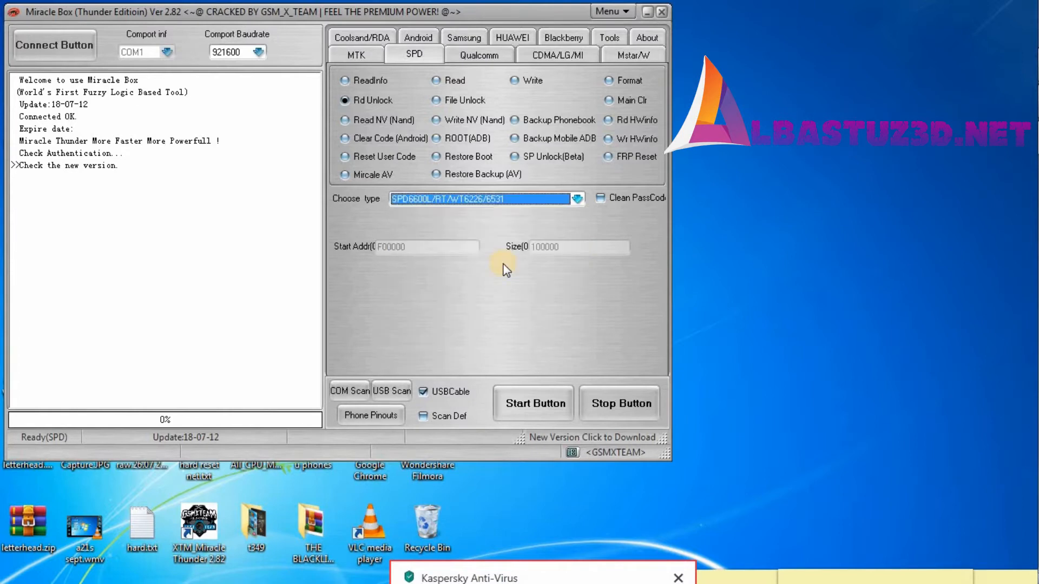
mouse_move(602, 308)
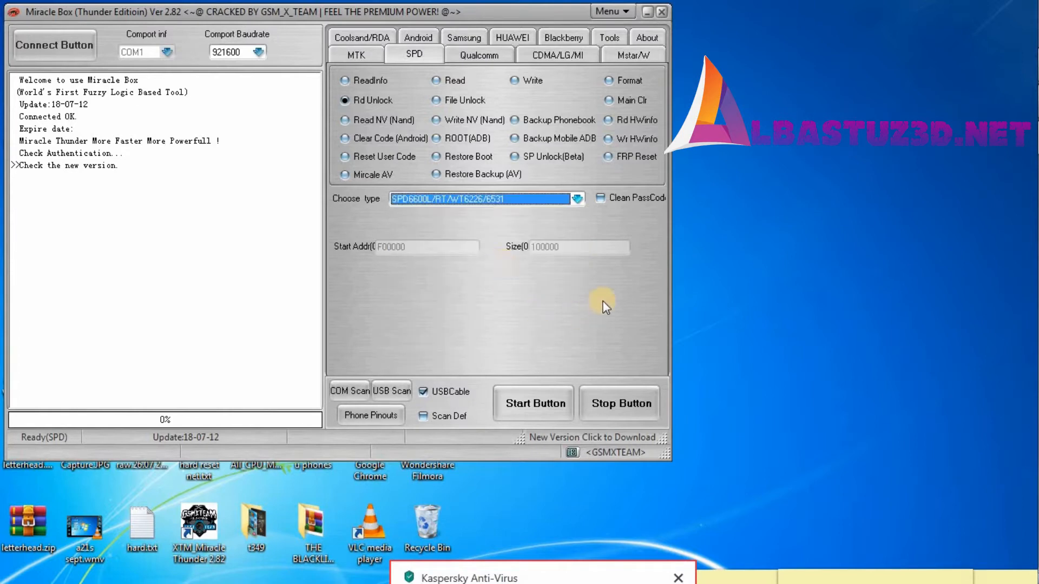
click(598, 198)
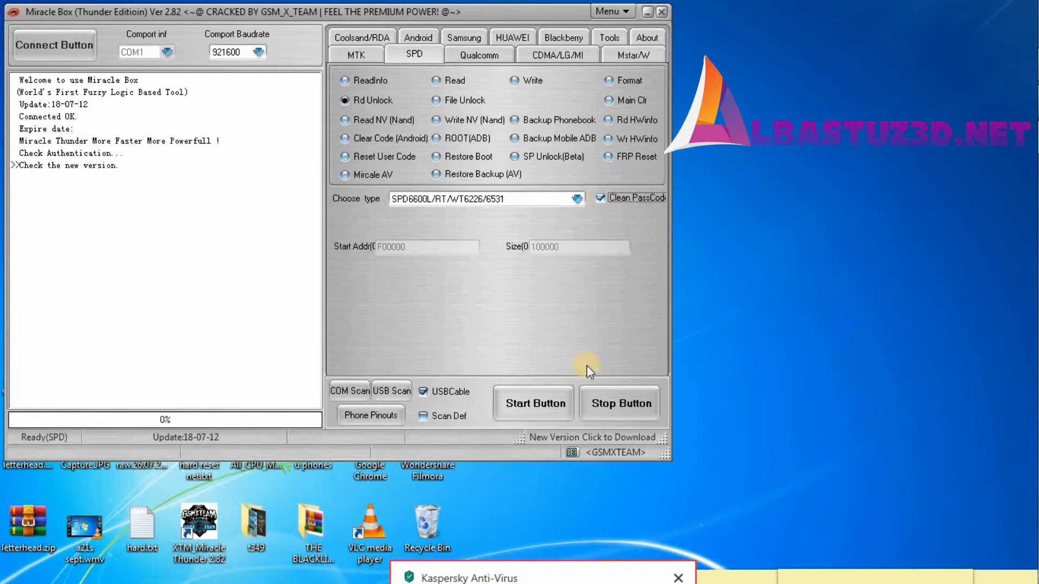
click(533, 403)
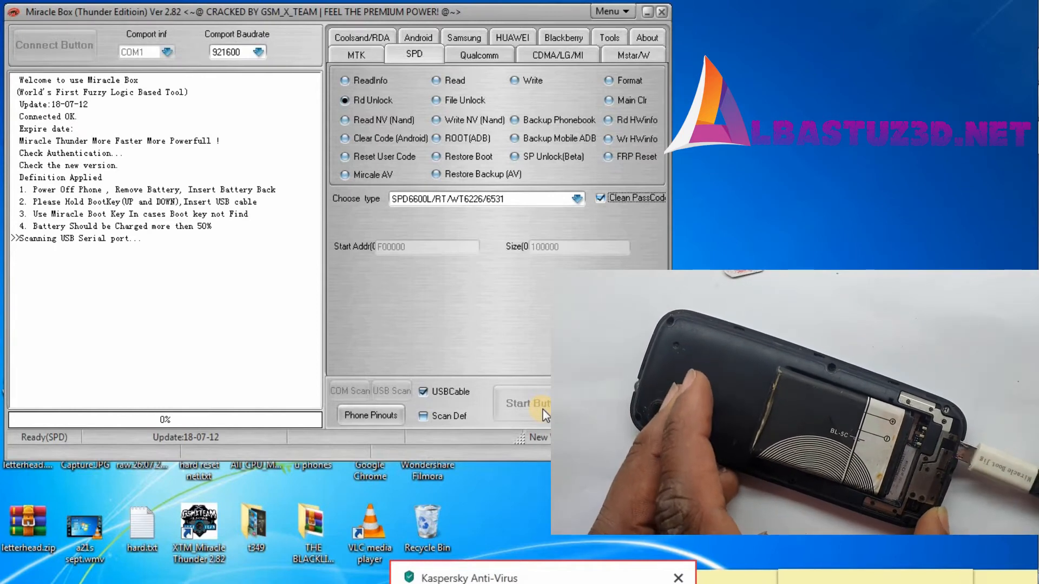
Retry the unlock with the phone in boot mode until BootLoad Error ID 19 appears.
click(530, 404)
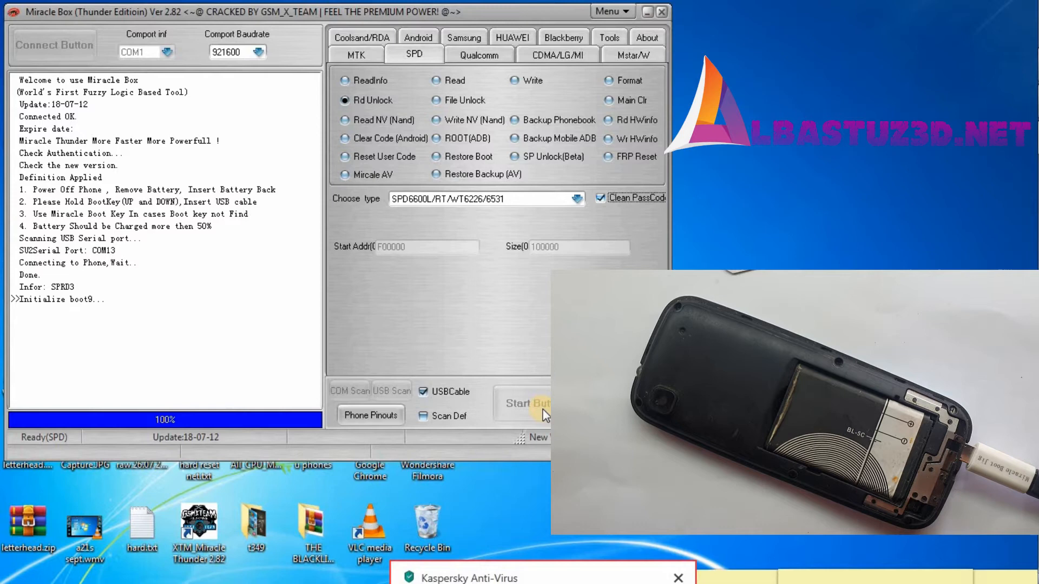
click(528, 404)
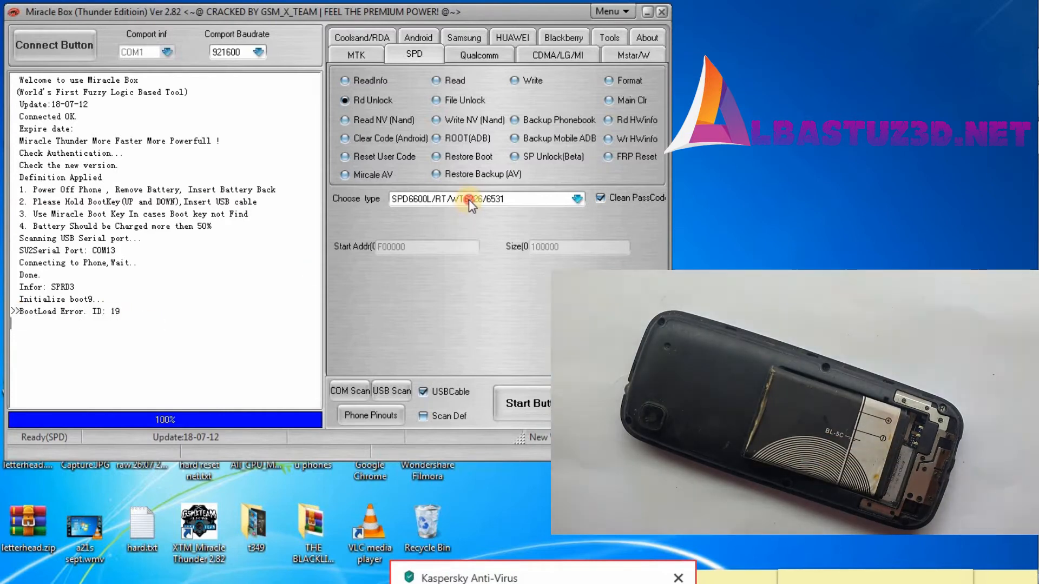
Switch the chip type to SPD6631E SP and start the unlock again.
click(575, 198)
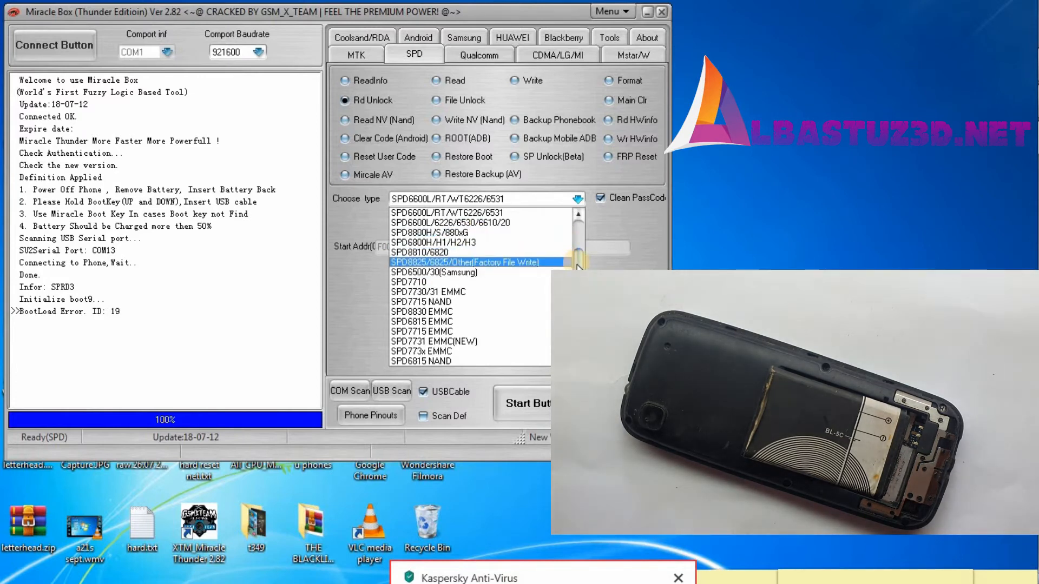
scroll(down, 3)
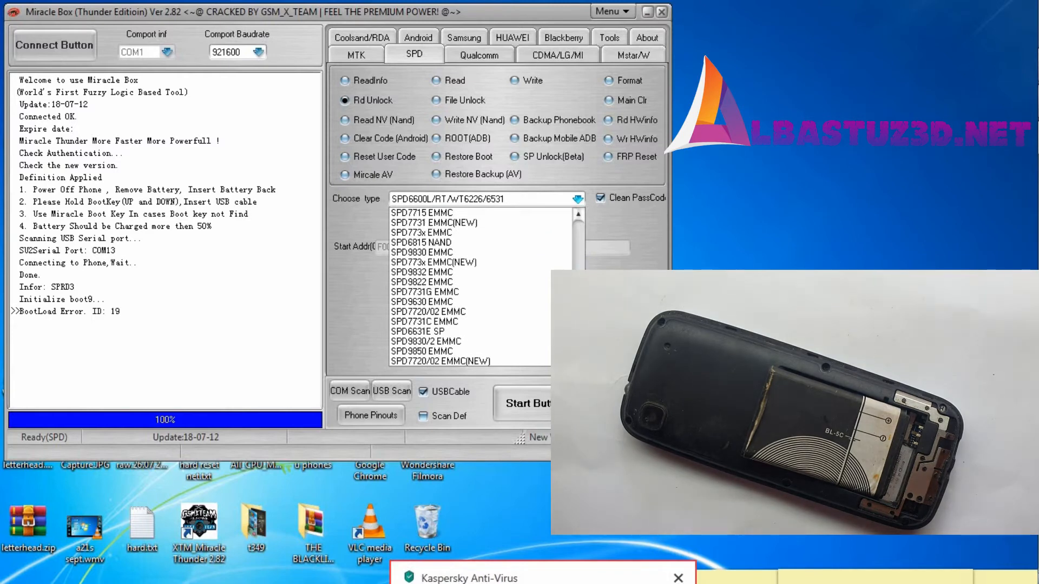
click(431, 332)
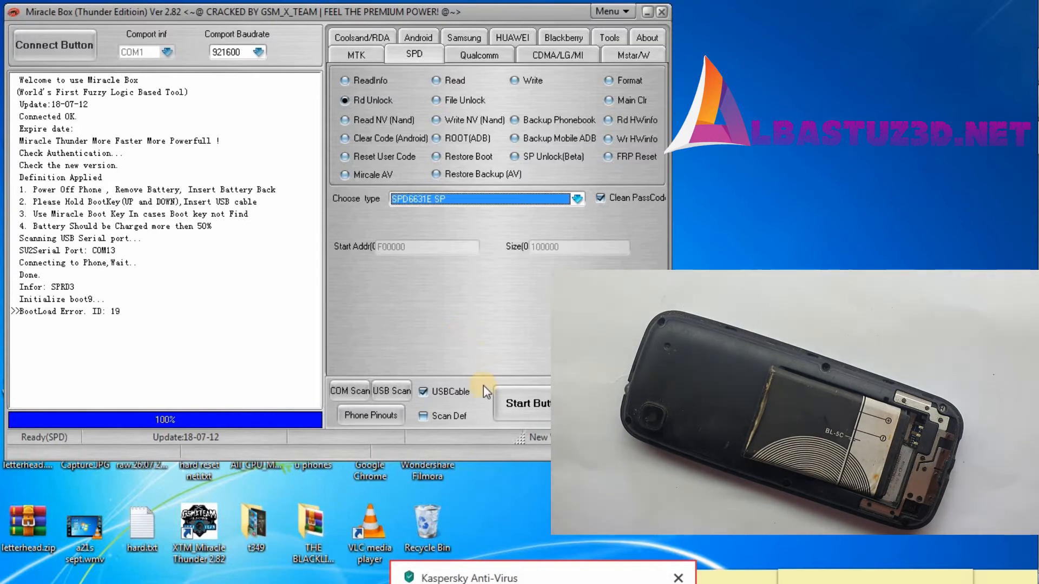
click(526, 404)
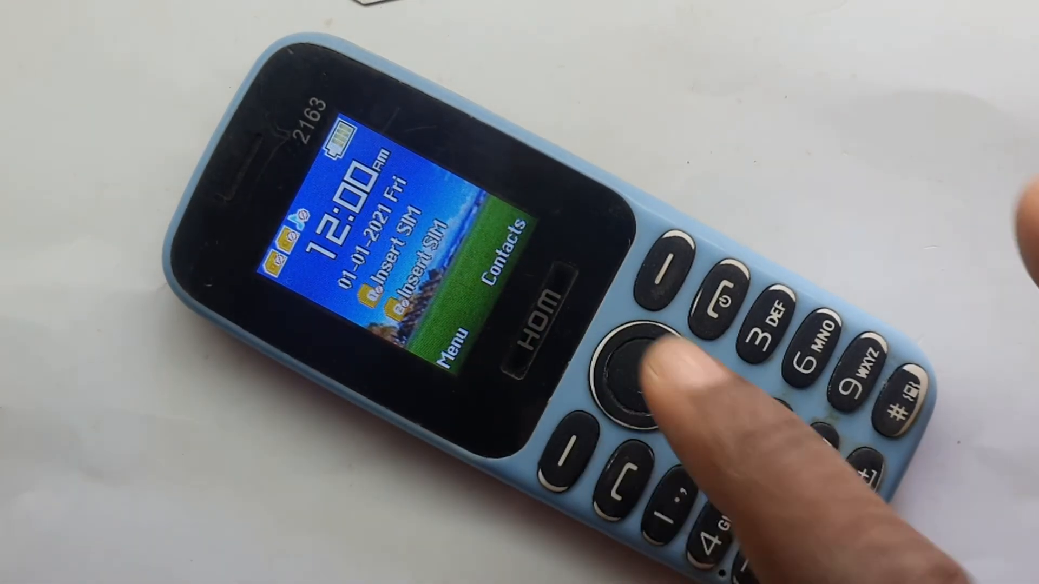
Enter the password in the phone's restore factory settings menu and confirm the reset.
click(632, 371)
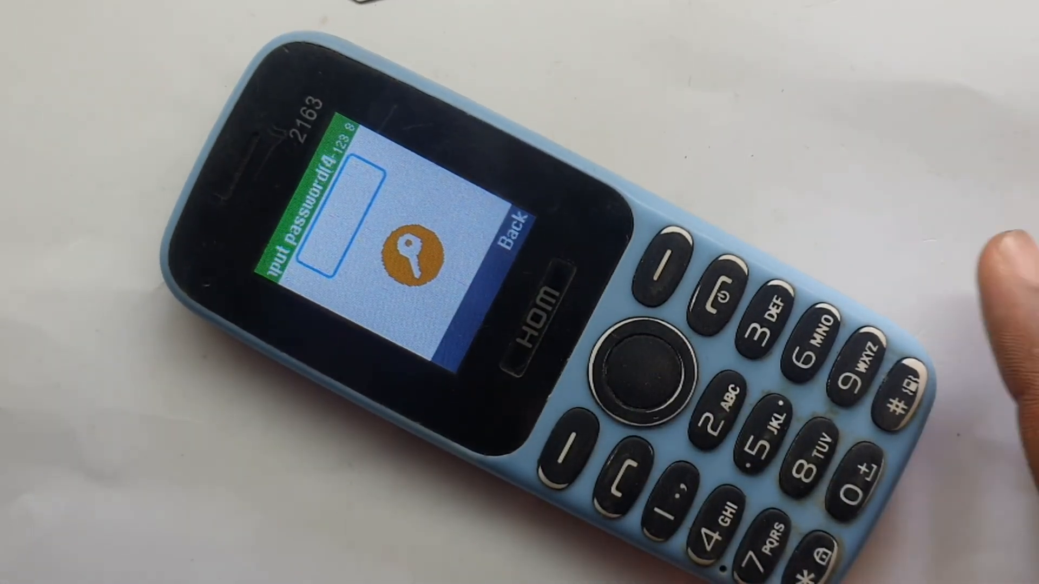
click(861, 451)
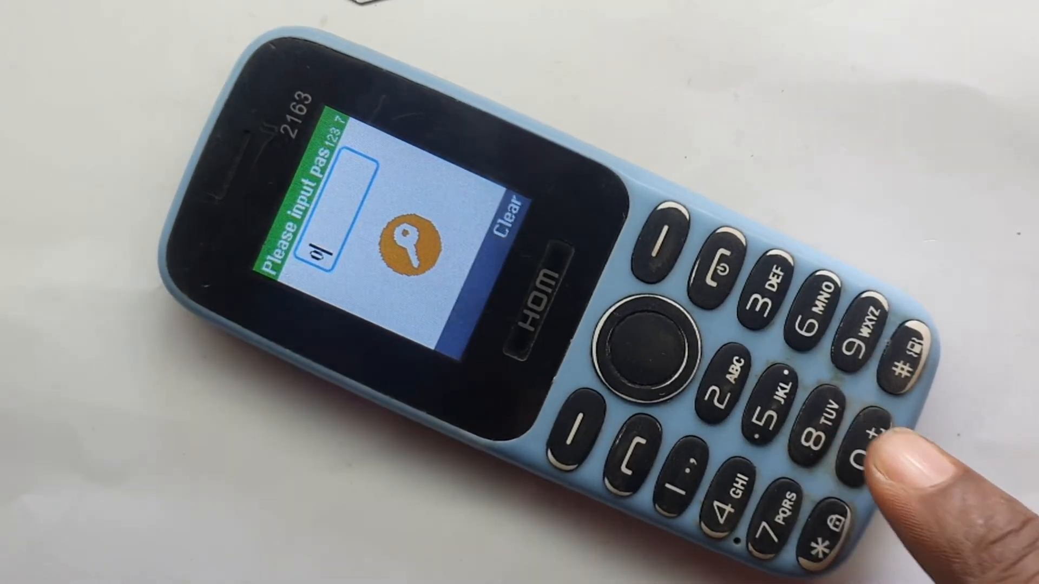
click(860, 451)
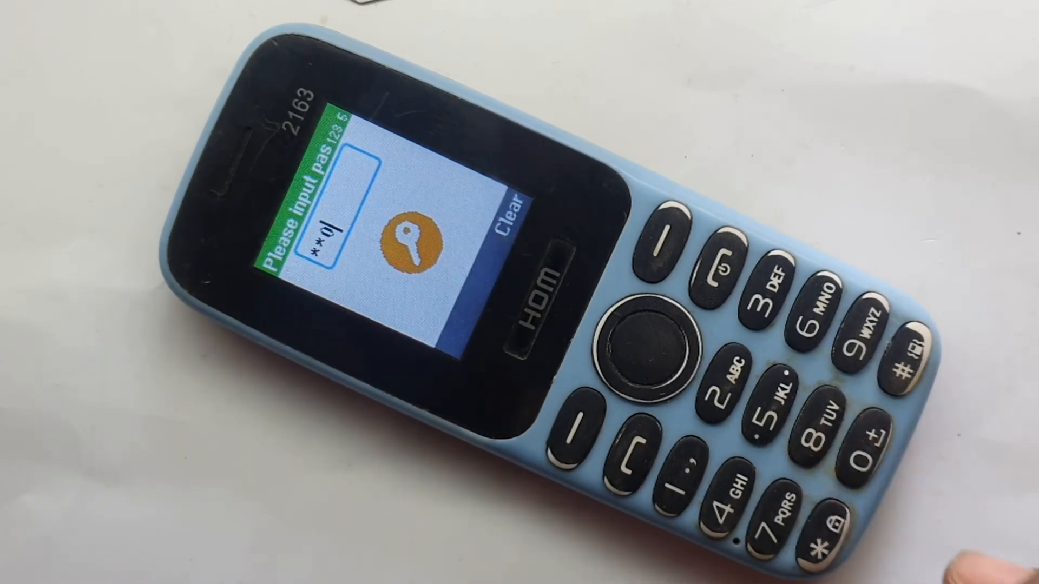
click(720, 466)
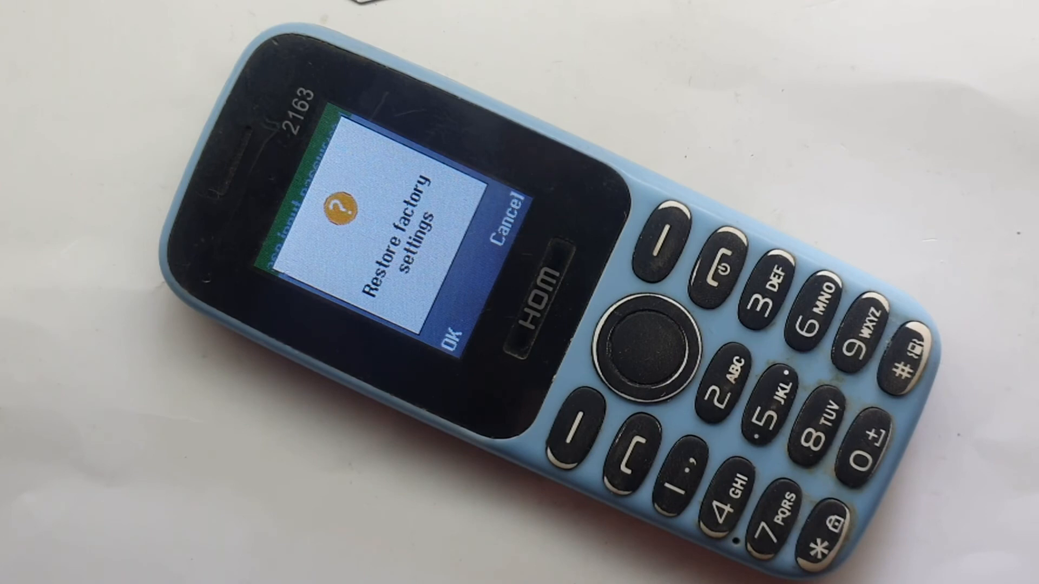
click(449, 339)
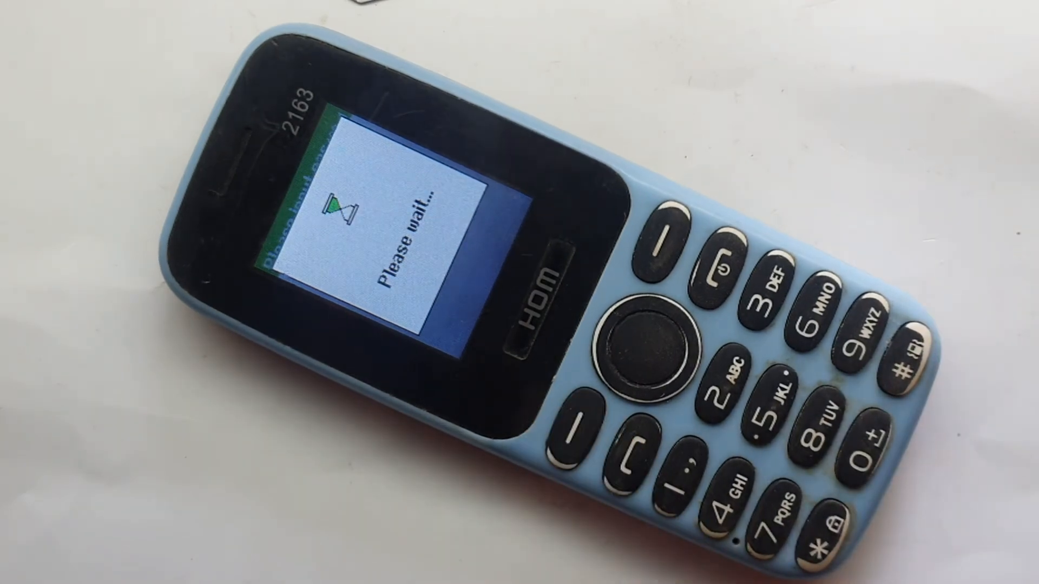